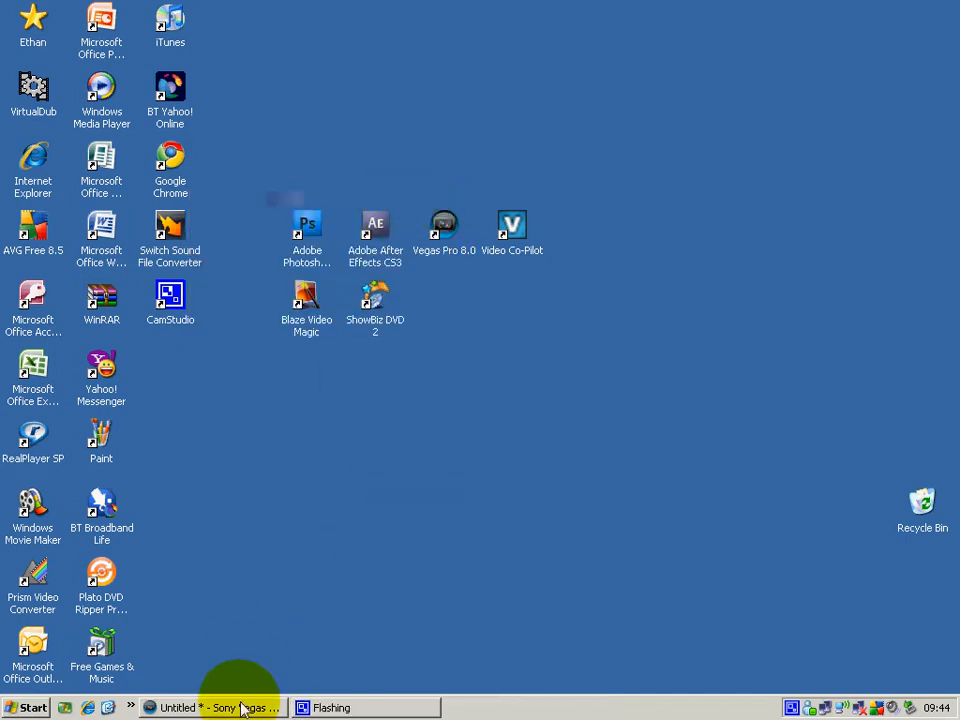
- Bring Vegas forward, play the old project briefly, and leave the timeline empty
click(216, 708)
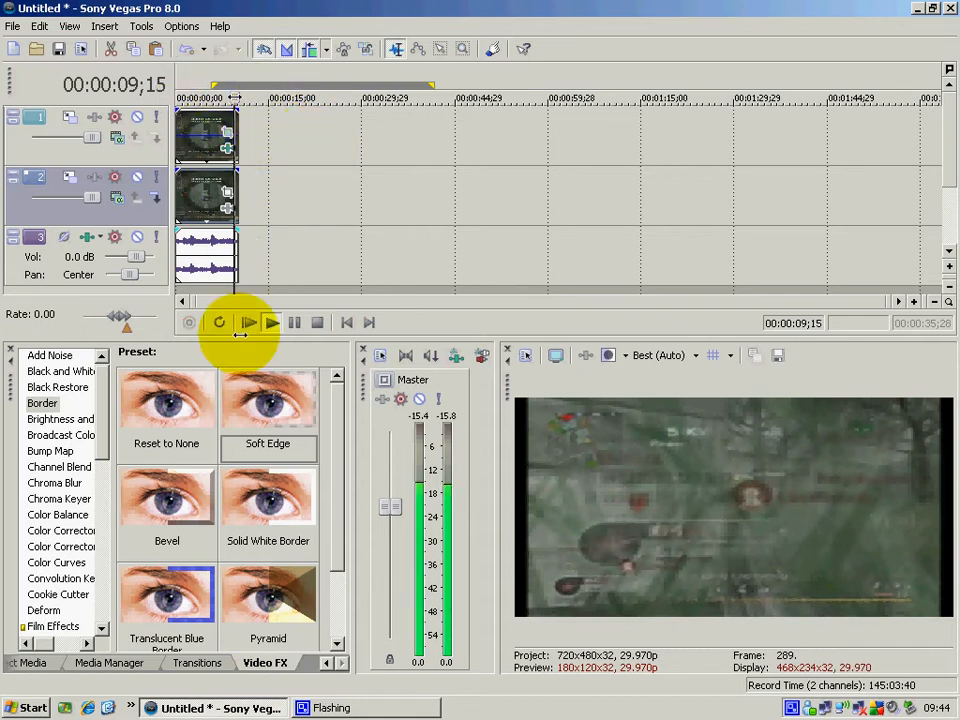
click(272, 322)
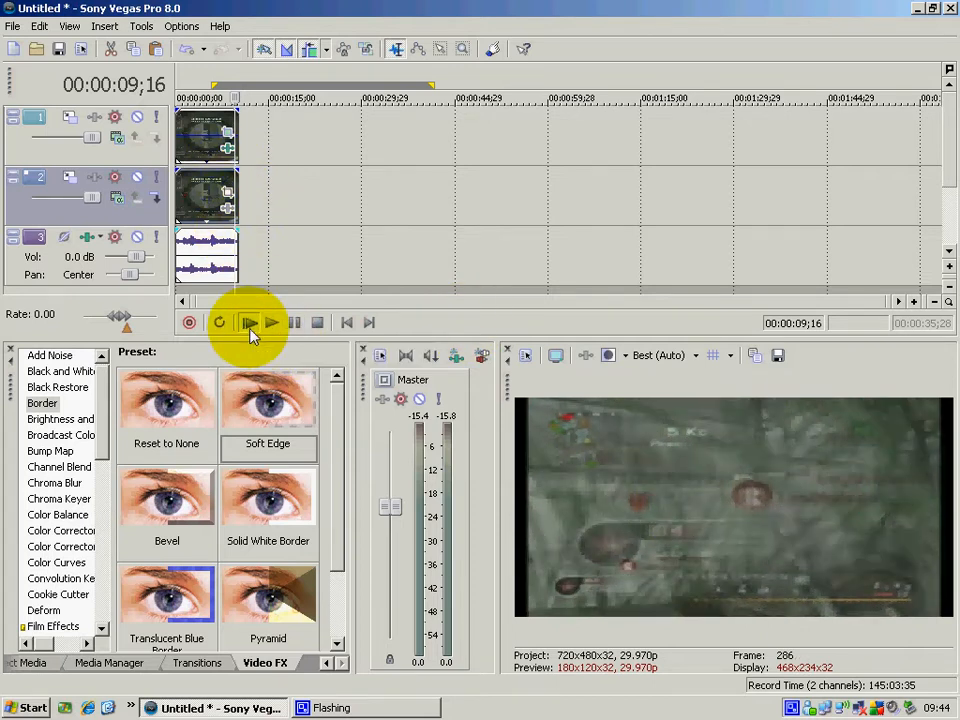
click(250, 322)
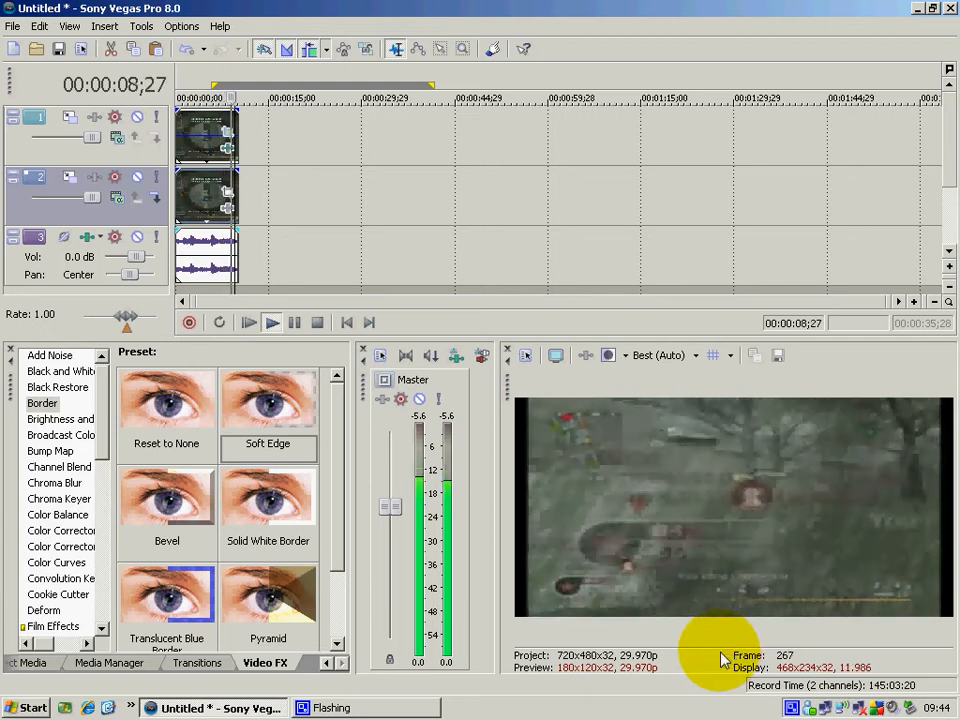
click(272, 322)
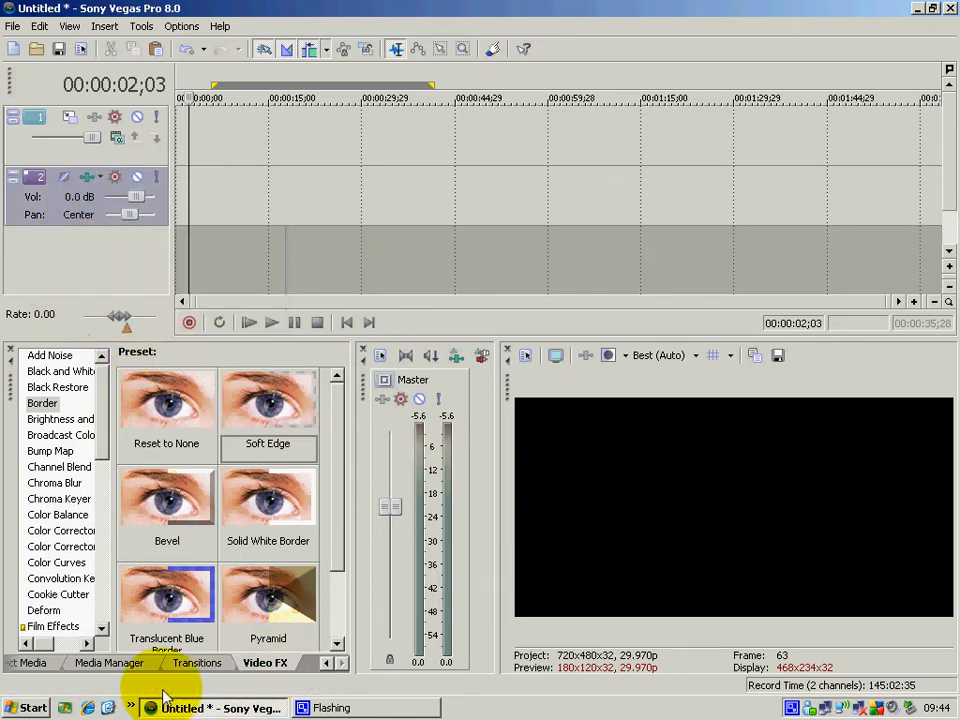
- Drag the killfeed collats video from Explorer to the timeline start, adding a second video track
click(48, 662)
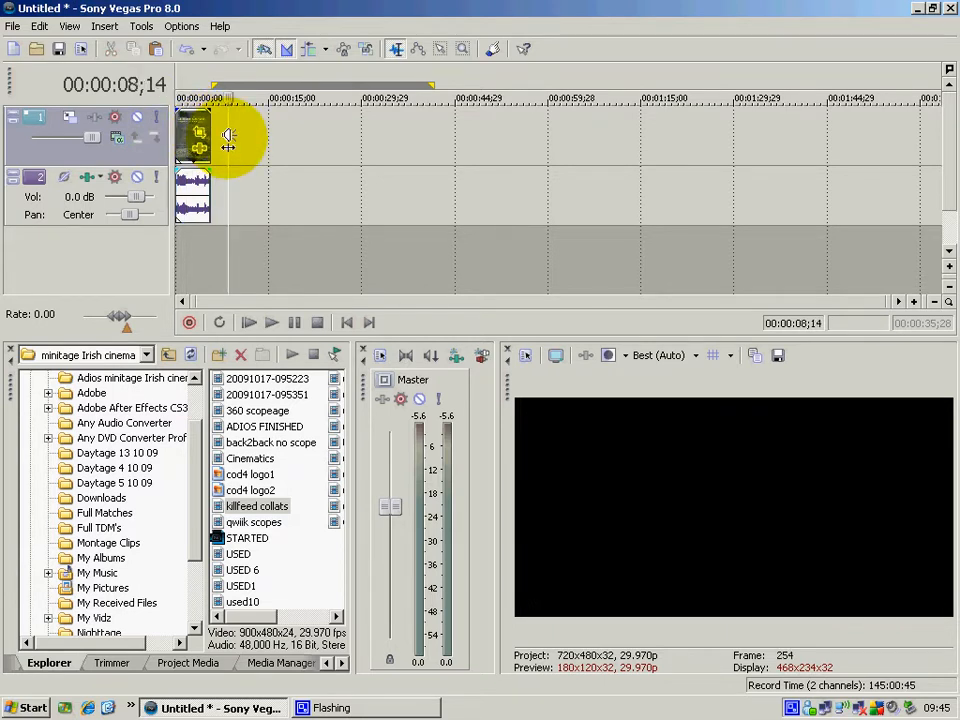
drag(200, 136, 244, 136)
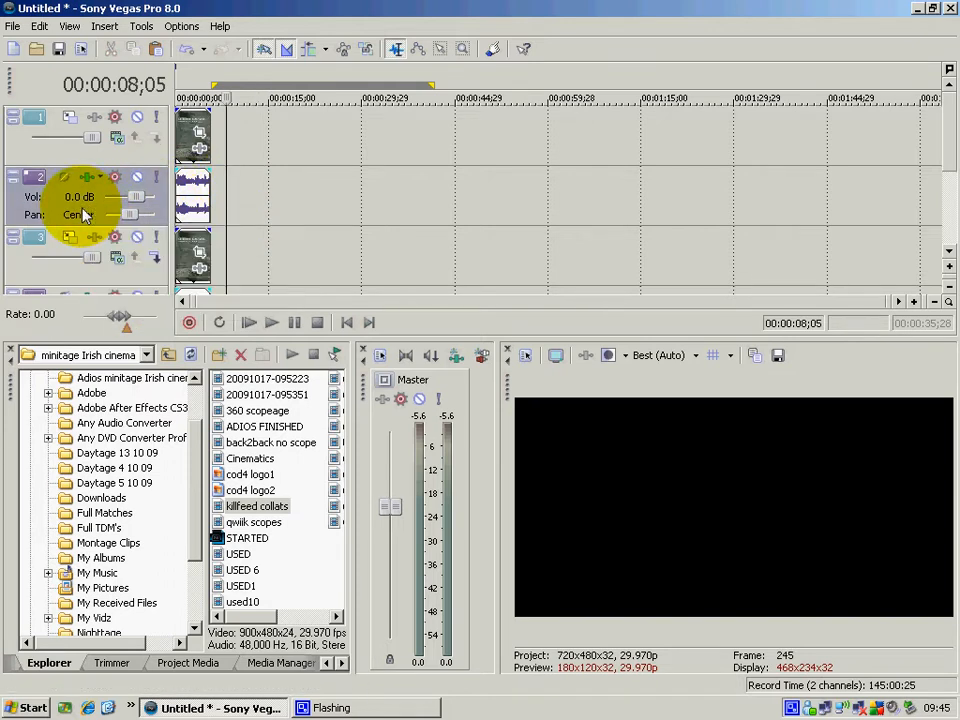
- Lower the upper video track's opacity slider to about 53%
right_click(84, 200)
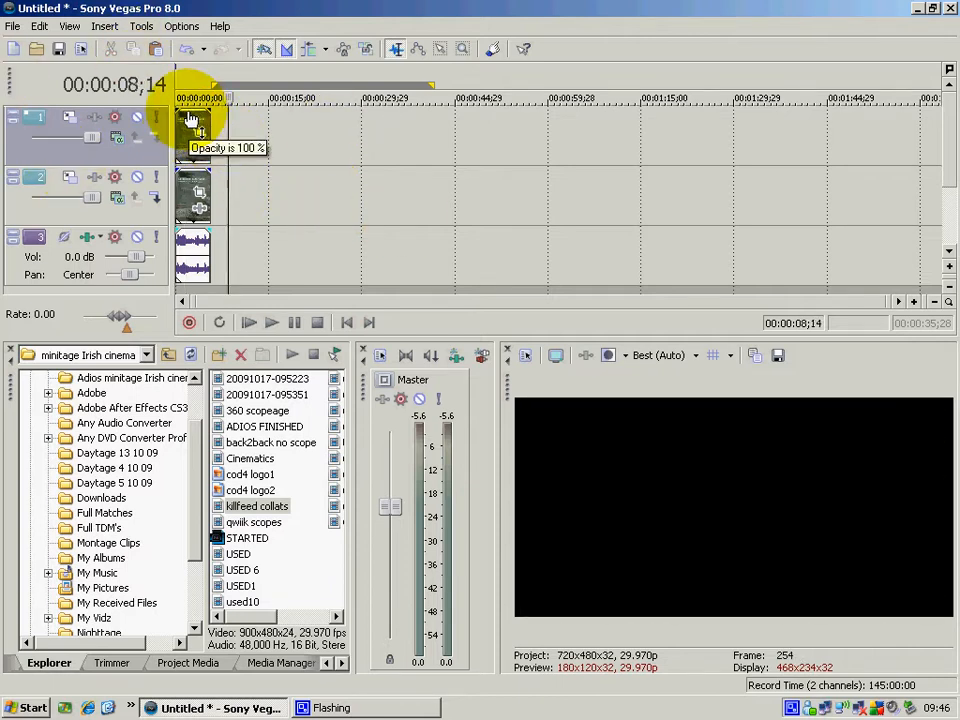
drag(190, 120, 190, 130)
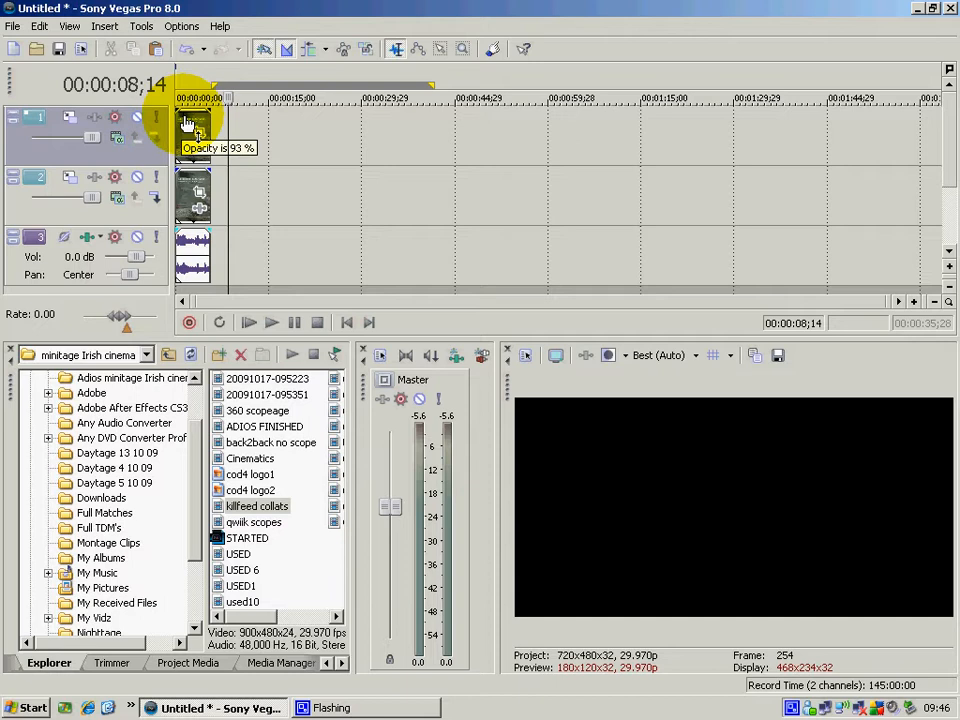
drag(190, 120, 190, 144)
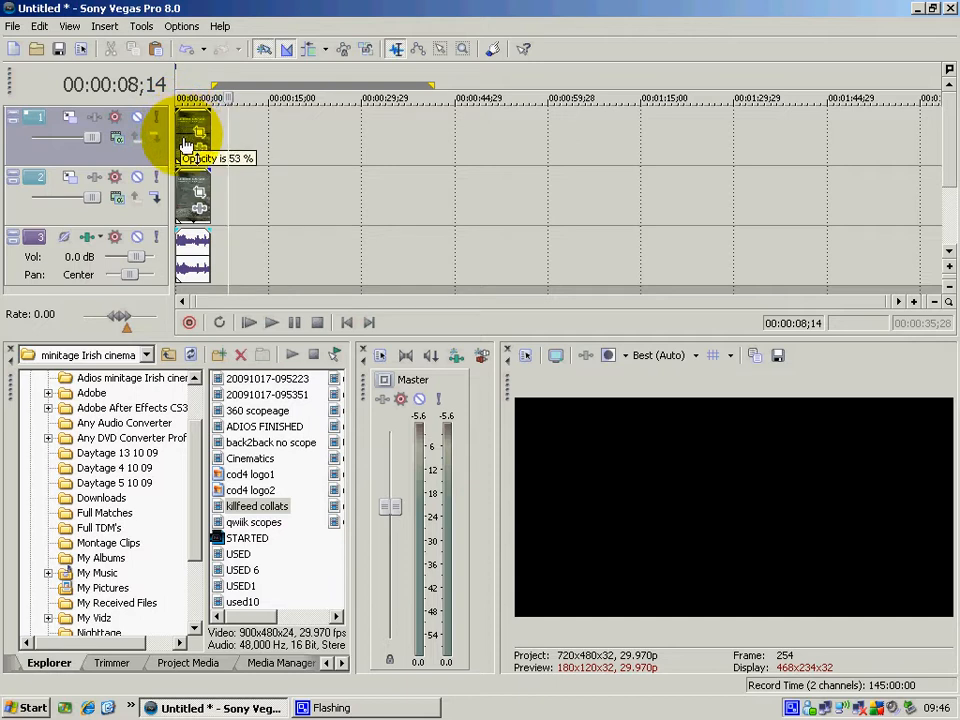
drag(190, 124, 190, 136)
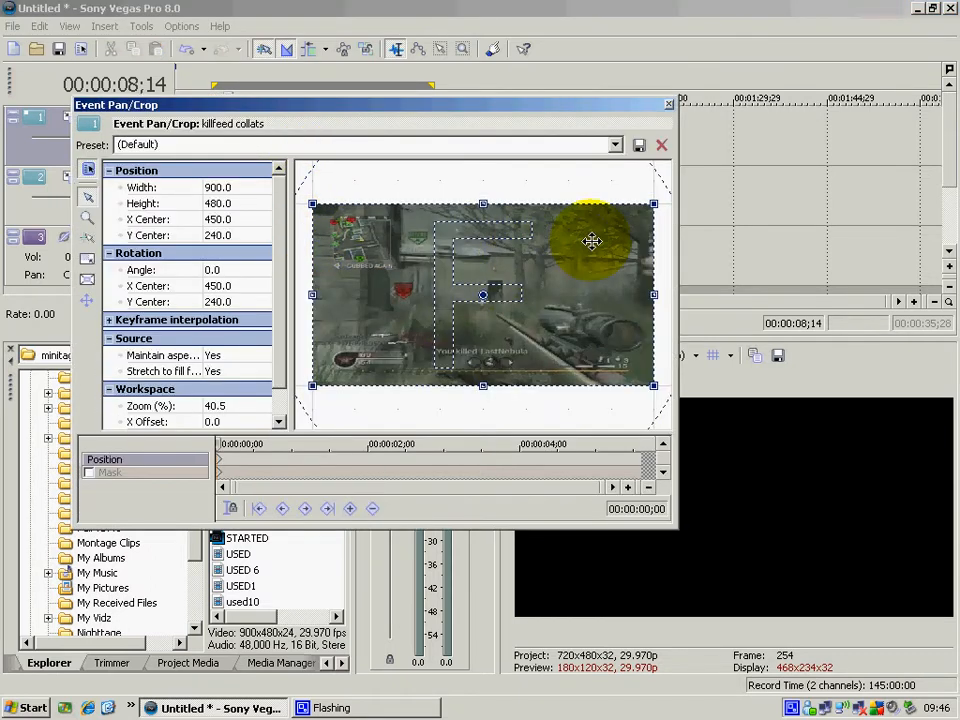
- In Event Pan/Crop, shrink the upper clip's frame to about 379×248 over the lower-left corner
click(660, 144)
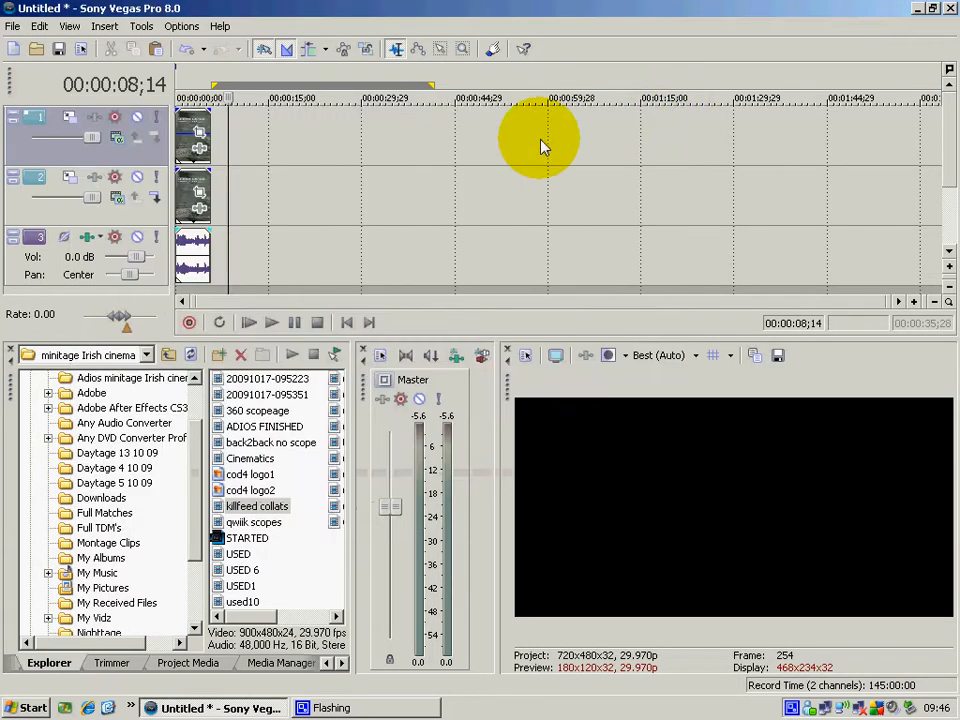
mouse_move(200, 138)
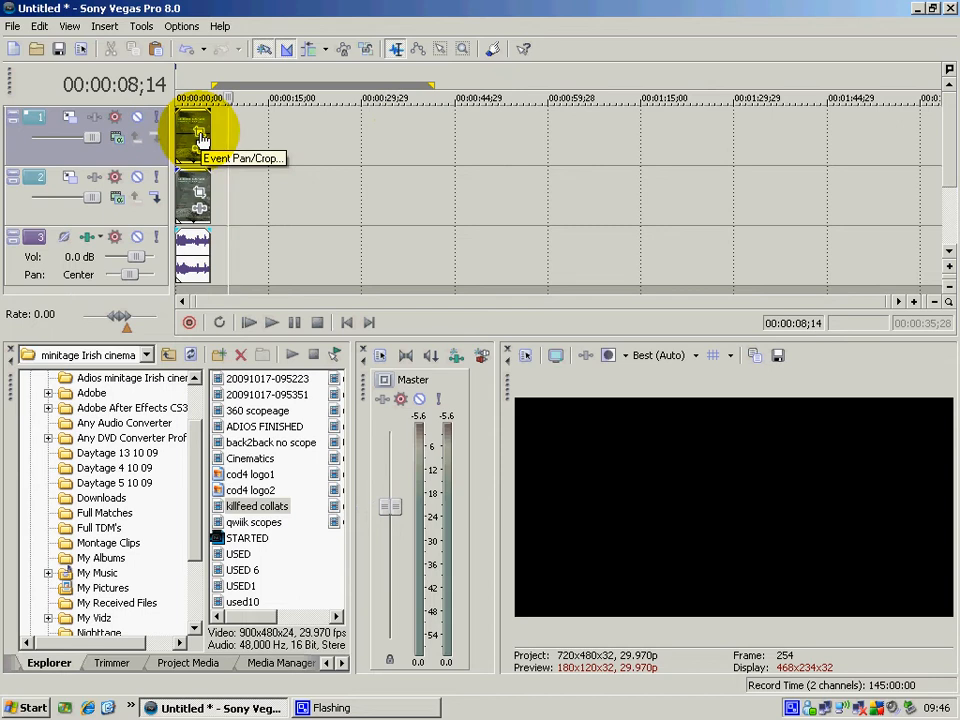
click(200, 136)
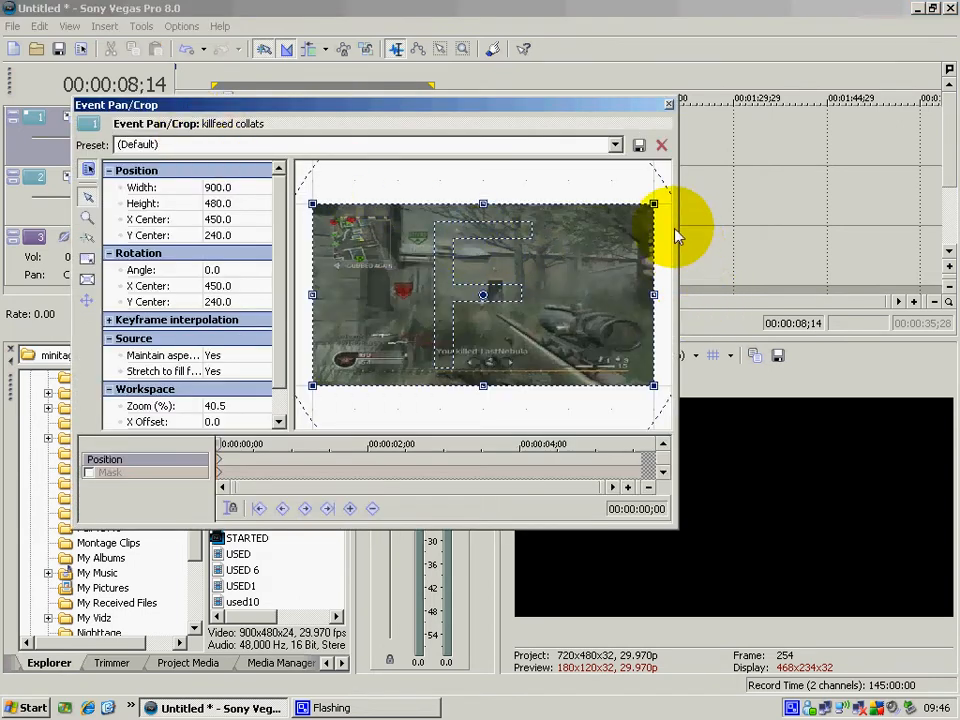
drag(652, 204, 650, 210)
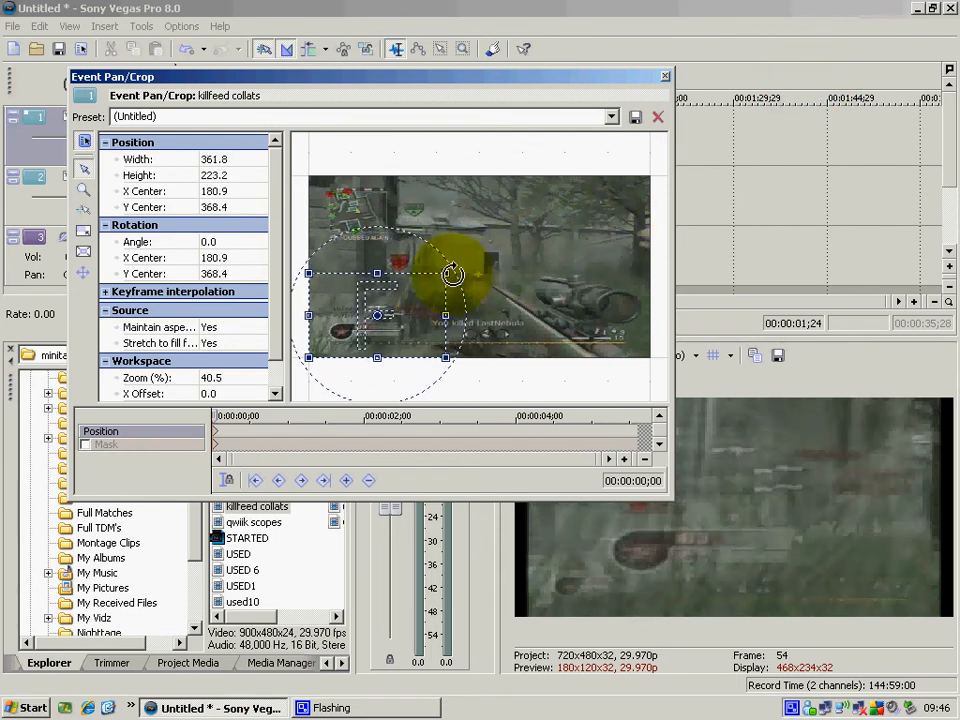
drag(452, 272, 436, 250)
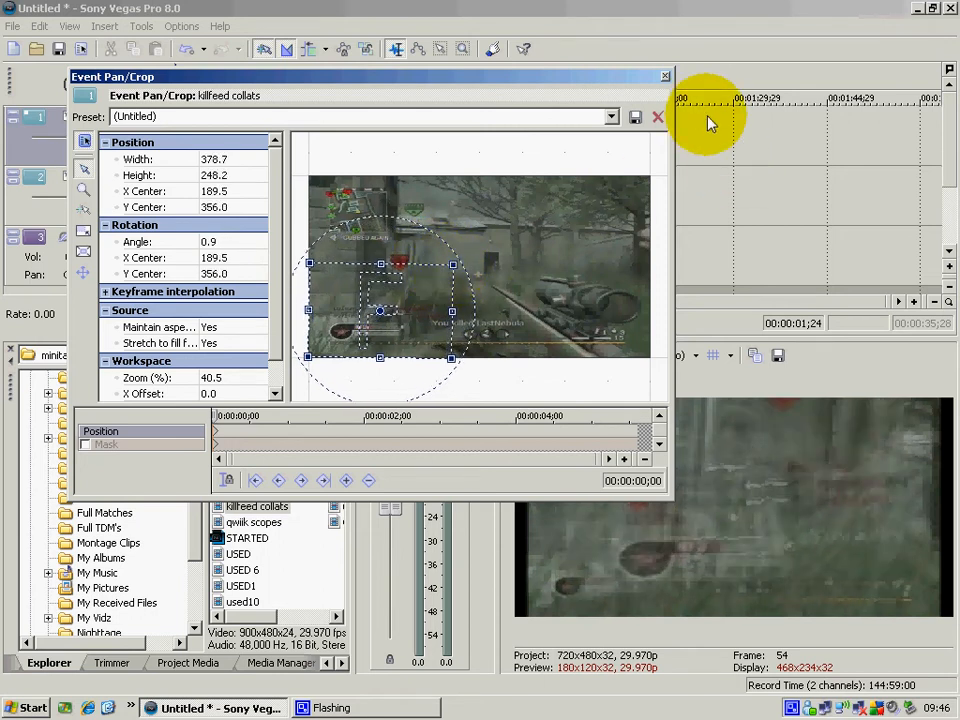
click(656, 116)
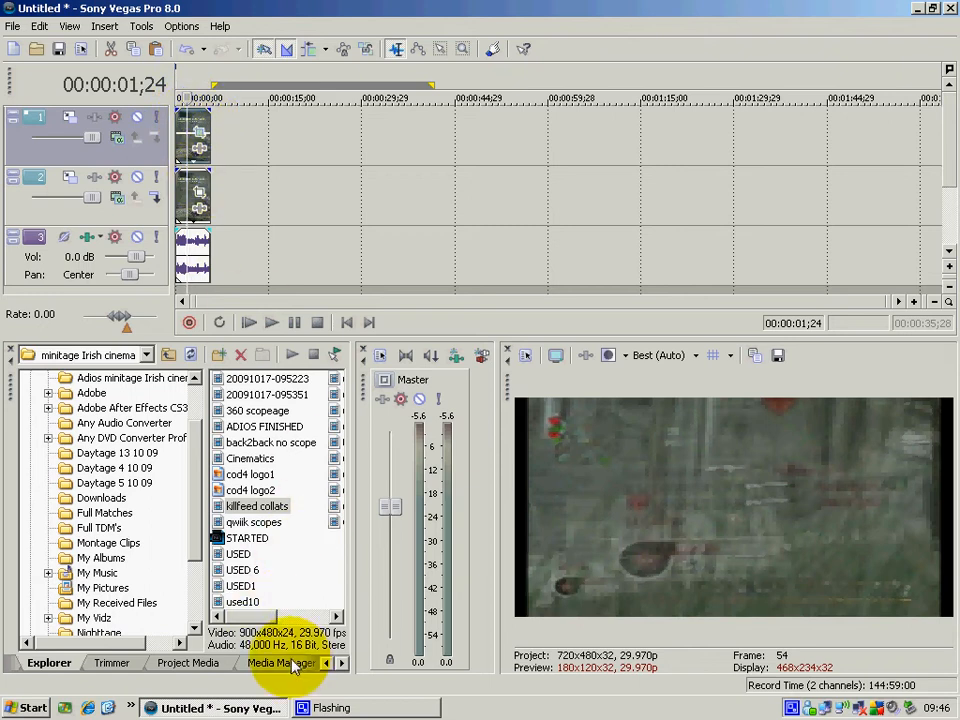
- Apply the Border effect's Soft Edge preset to the kill-feed clip from Video FX
click(264, 662)
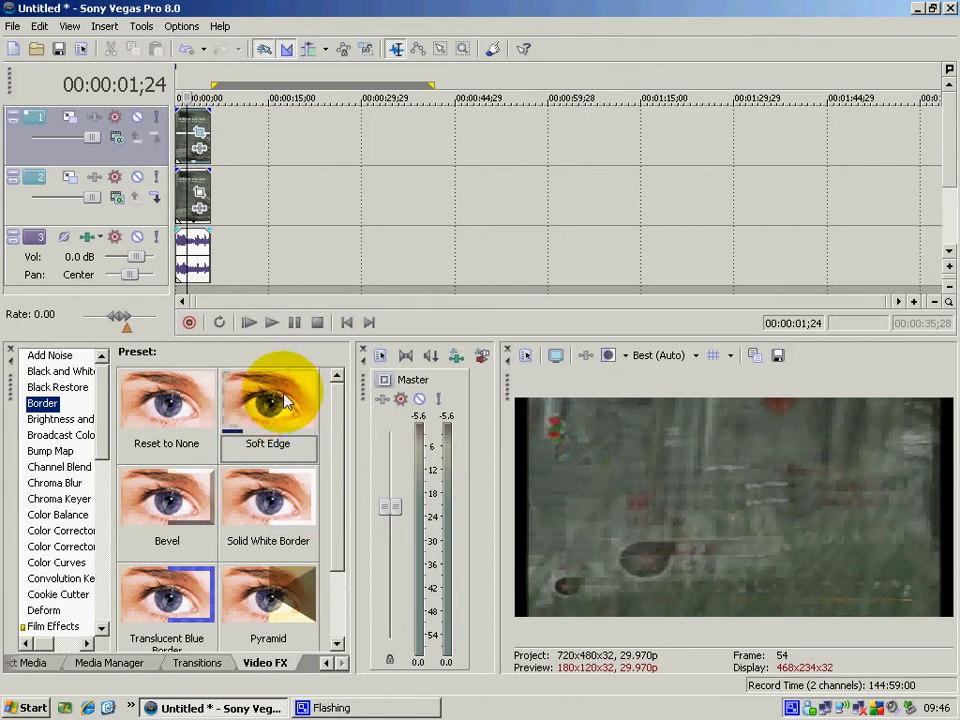
click(268, 400)
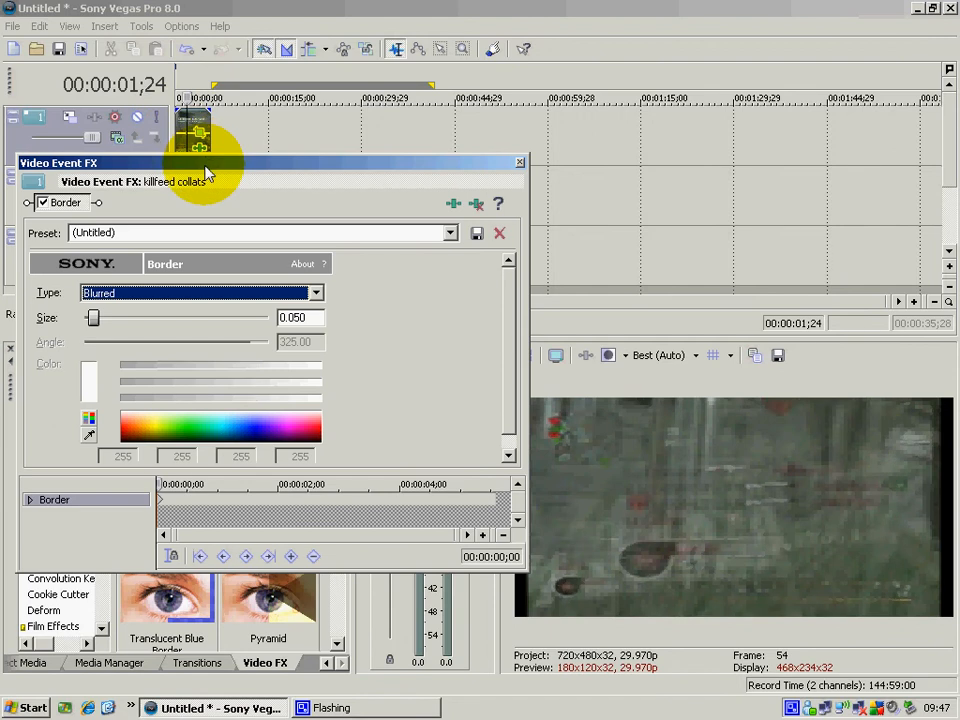
- Widen the blurred border size to 0.200 in Video Event FX
drag(204, 162, 196, 148)
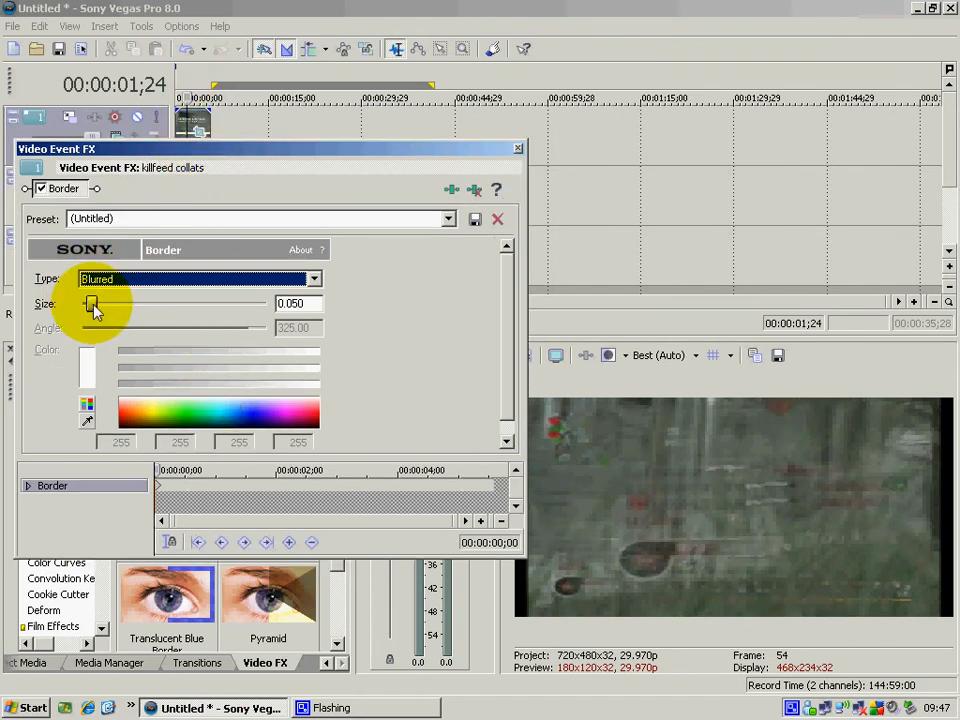
drag(92, 304, 108, 304)
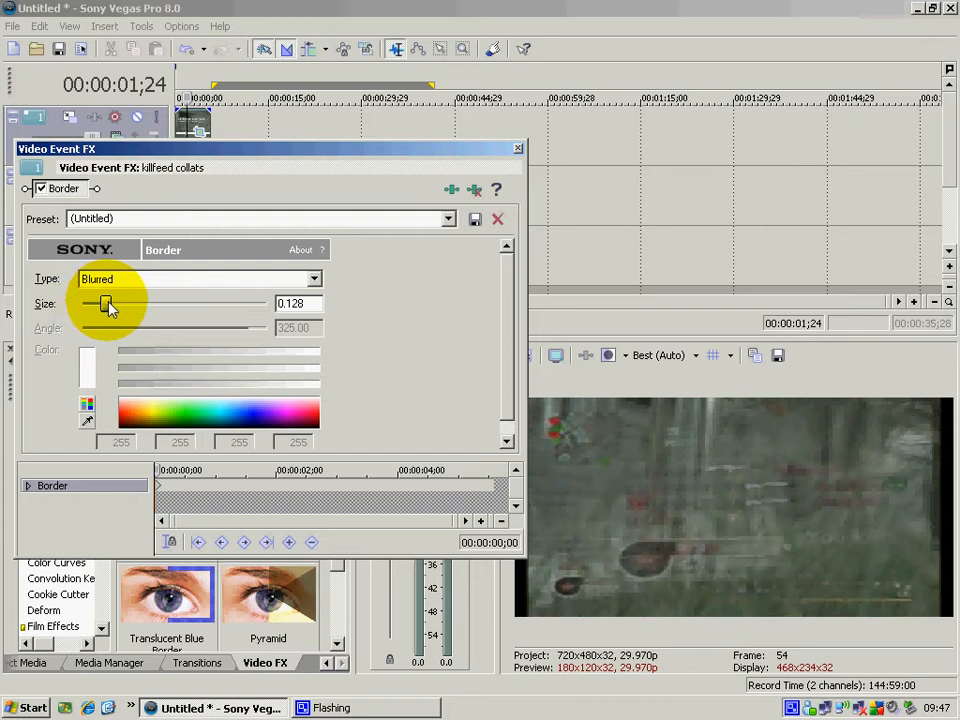
drag(98, 304, 112, 304)
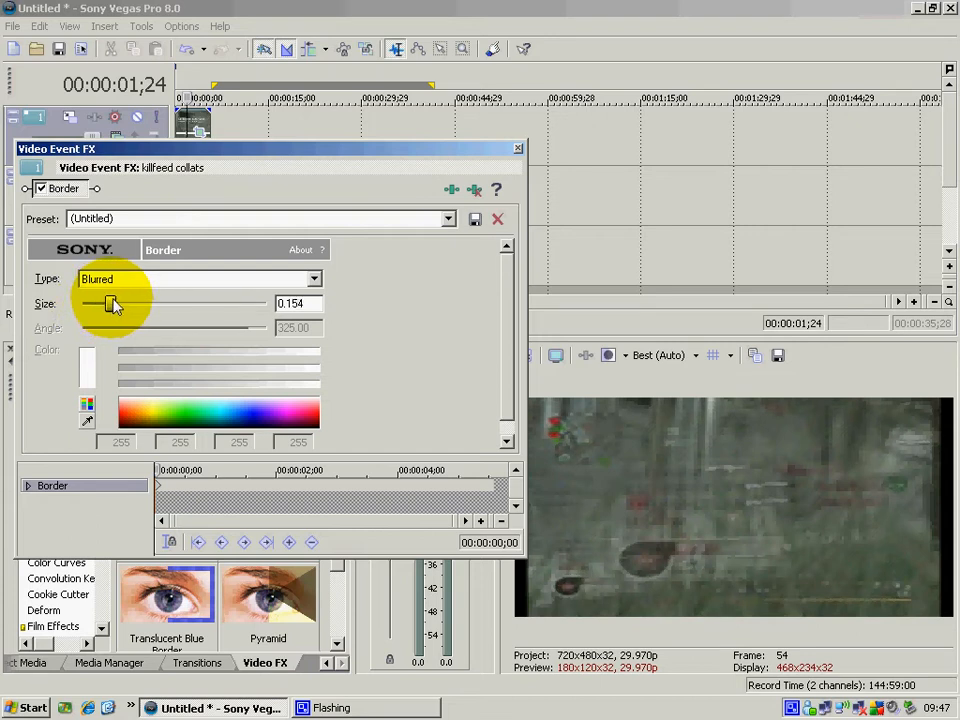
drag(106, 304, 116, 304)
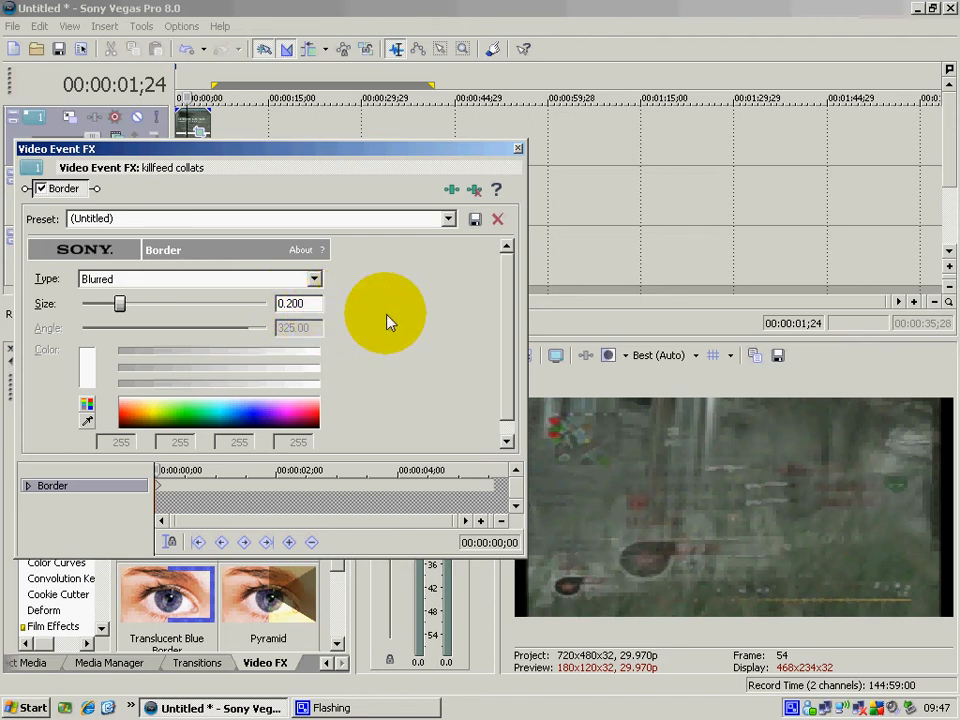
mouse_move(544, 110)
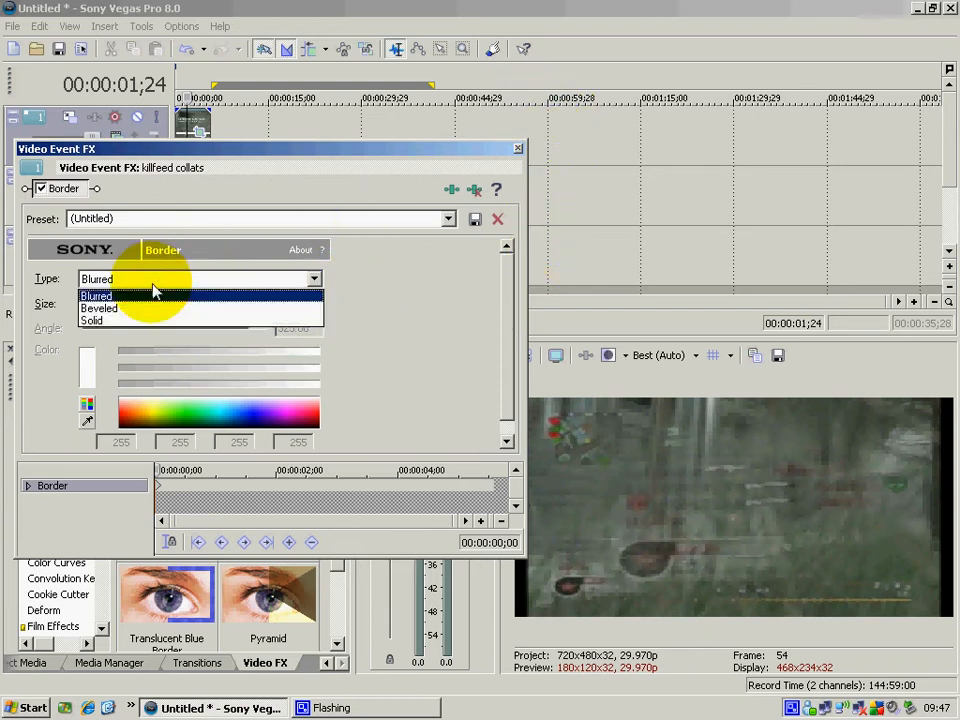
- Try the Beveled and Solid border types, then return to Blurred
click(100, 308)
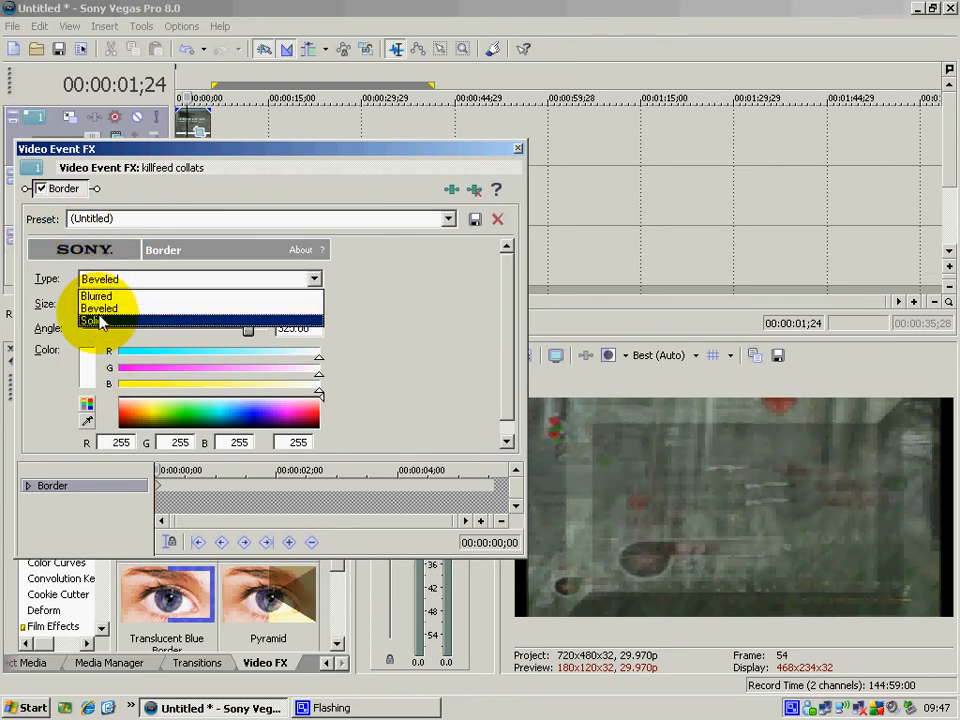
click(92, 320)
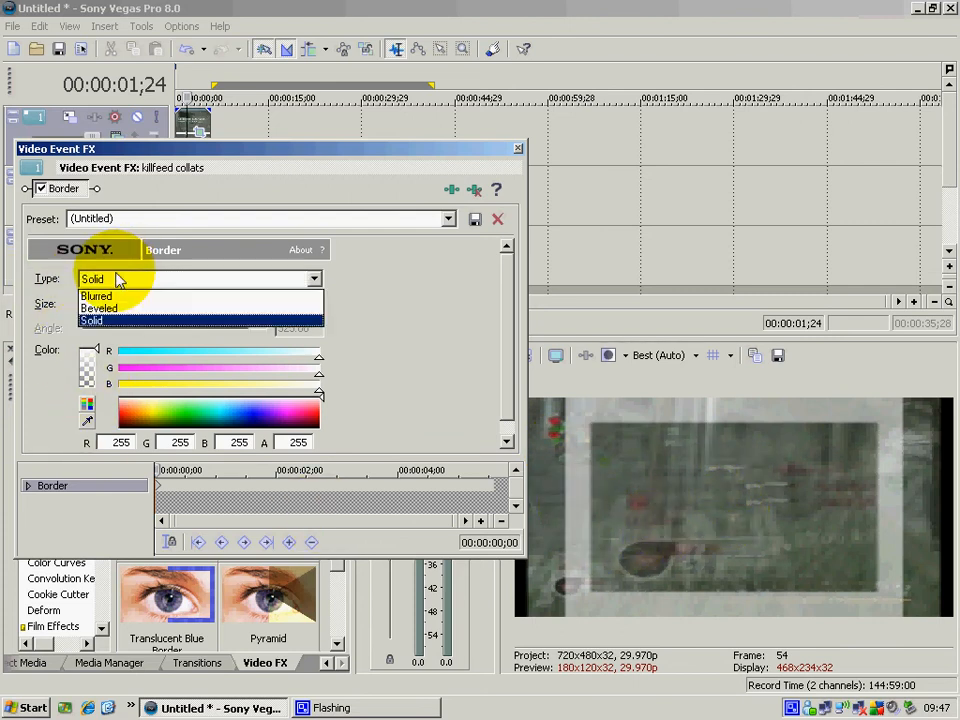
click(96, 296)
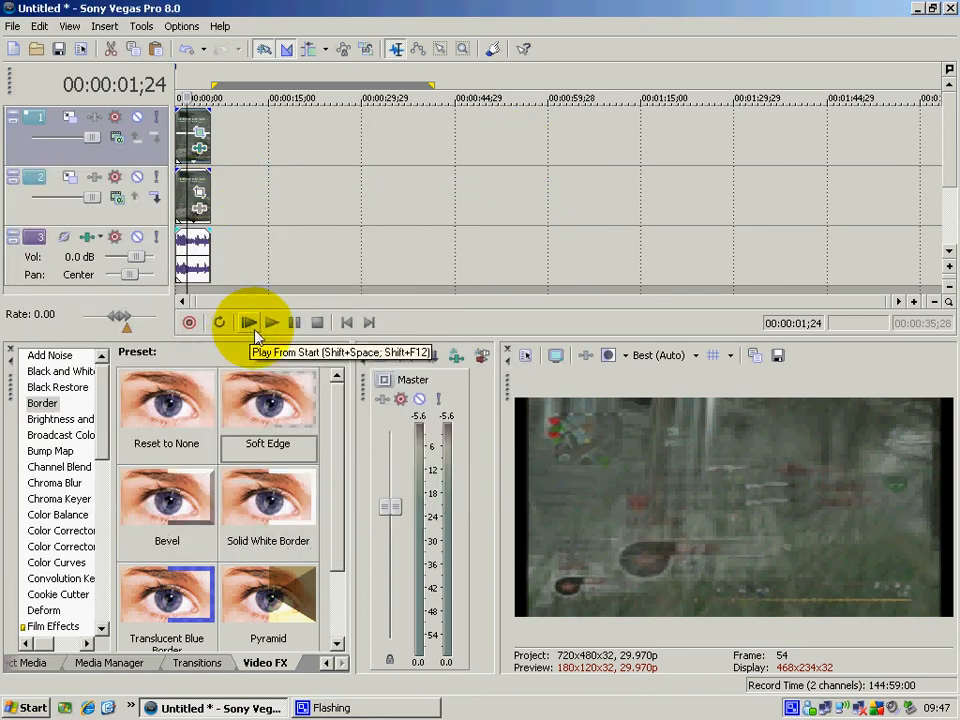
click(272, 322)
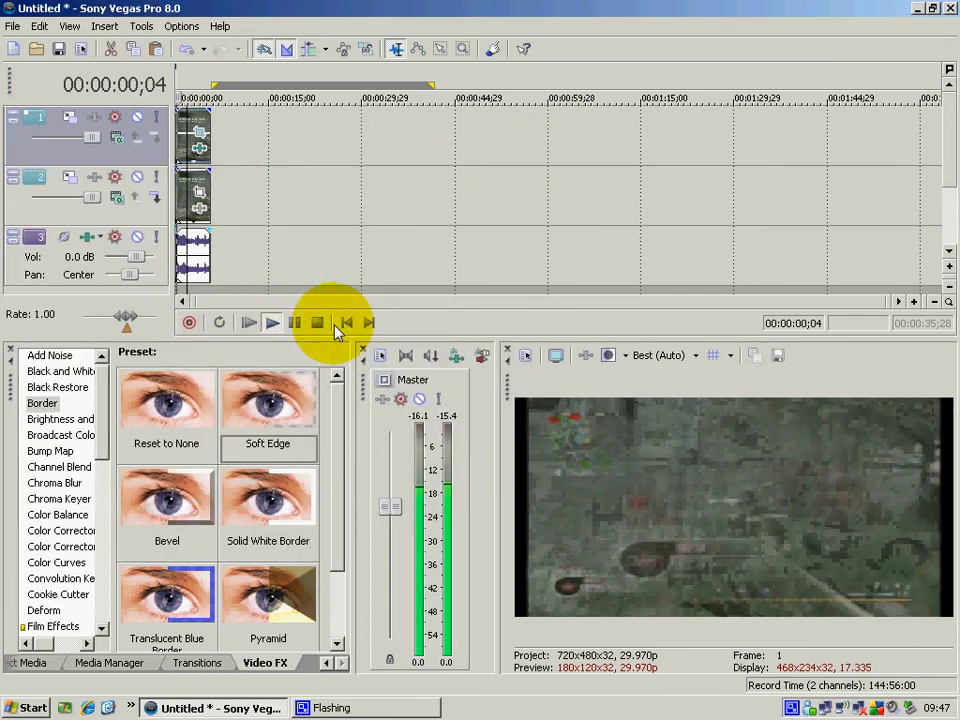
click(272, 322)
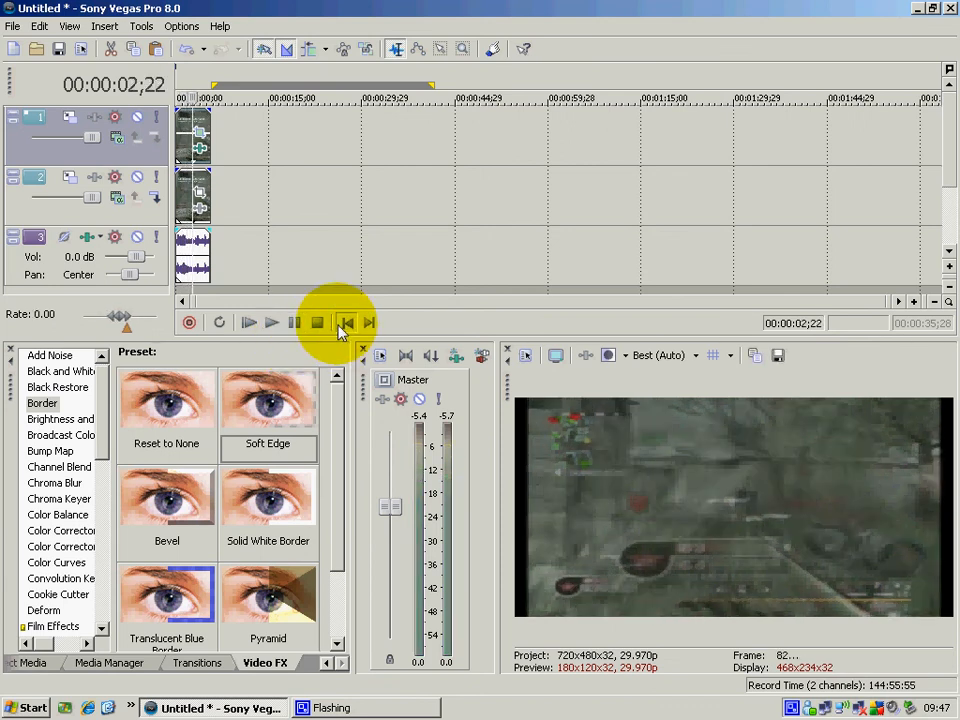
click(346, 322)
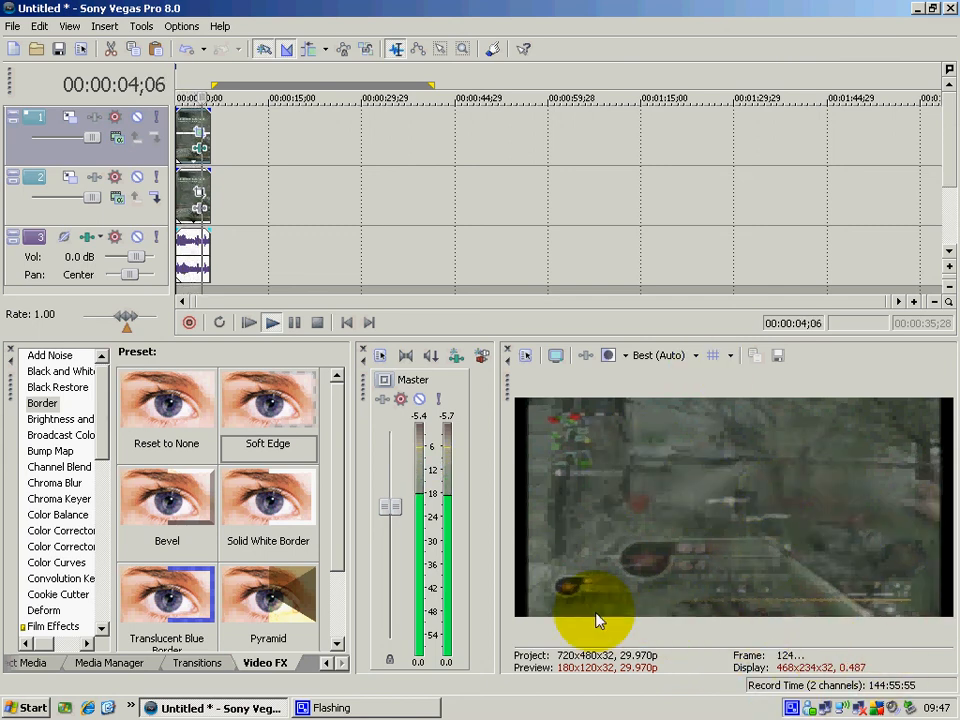
click(272, 322)
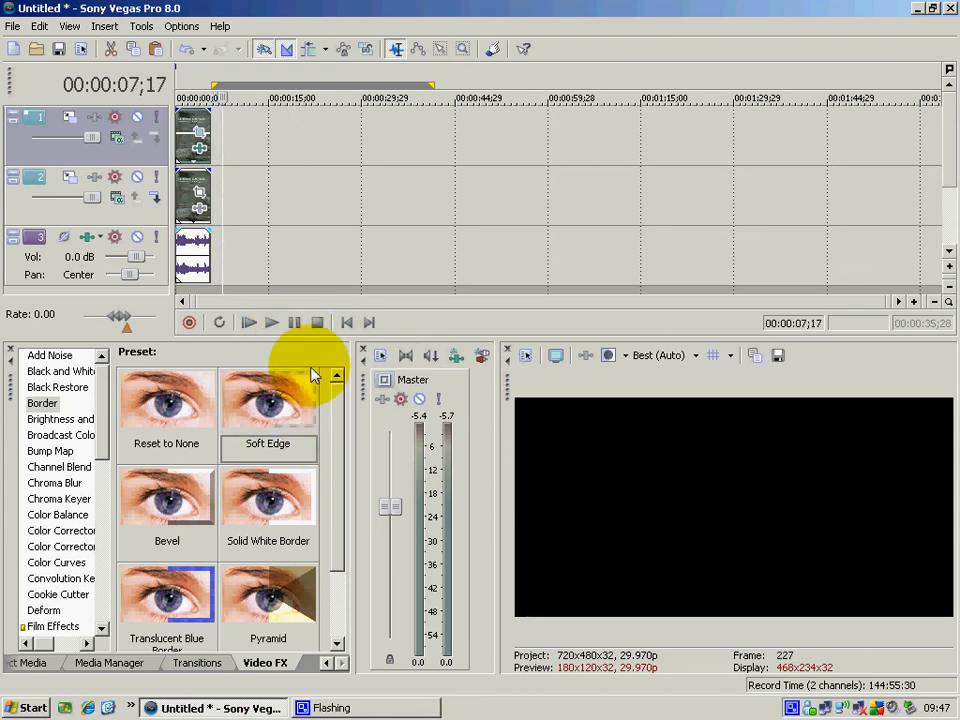
mouse_move(248, 322)
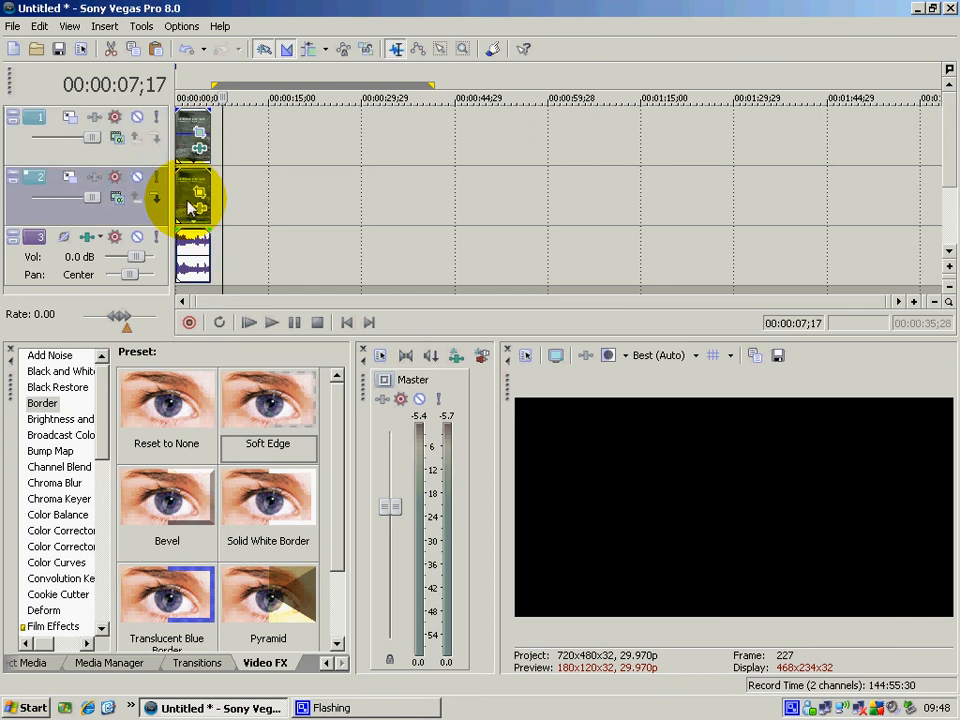
click(272, 322)
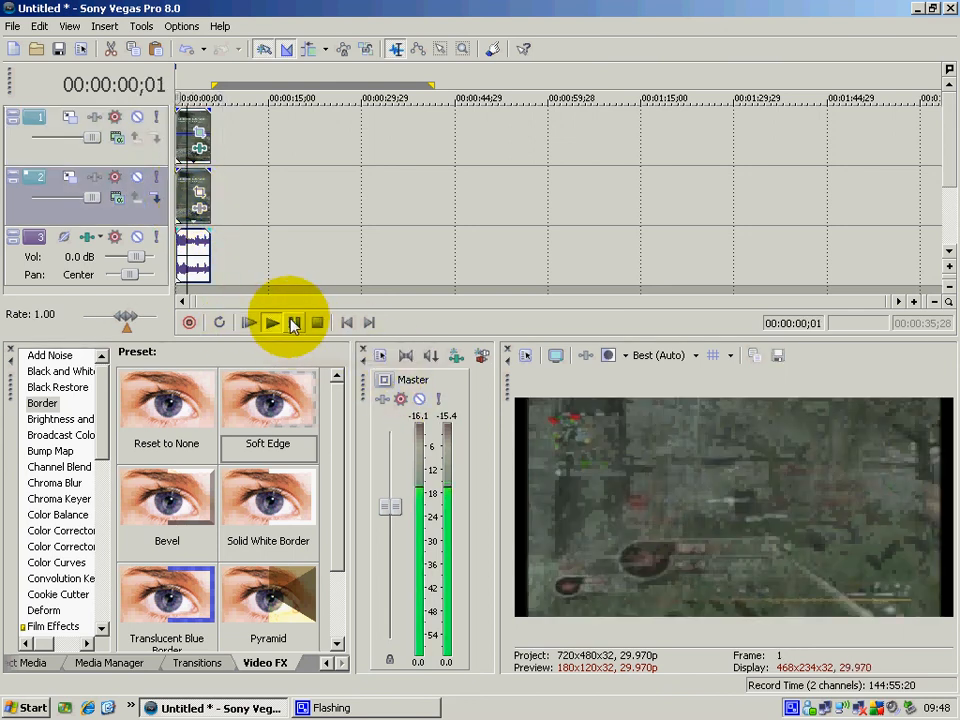
click(272, 322)
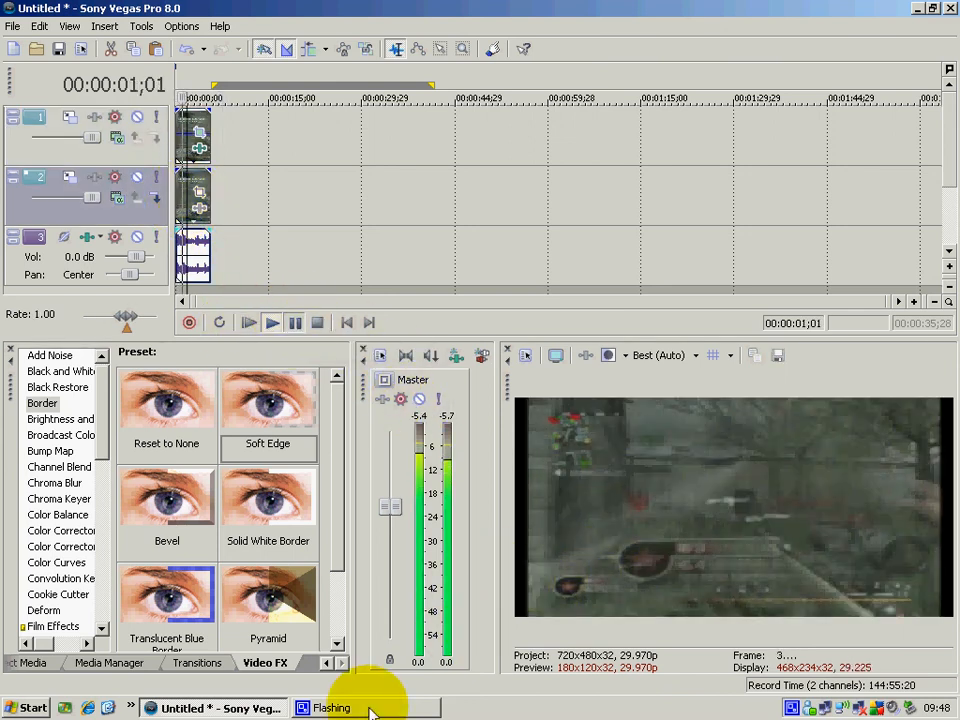